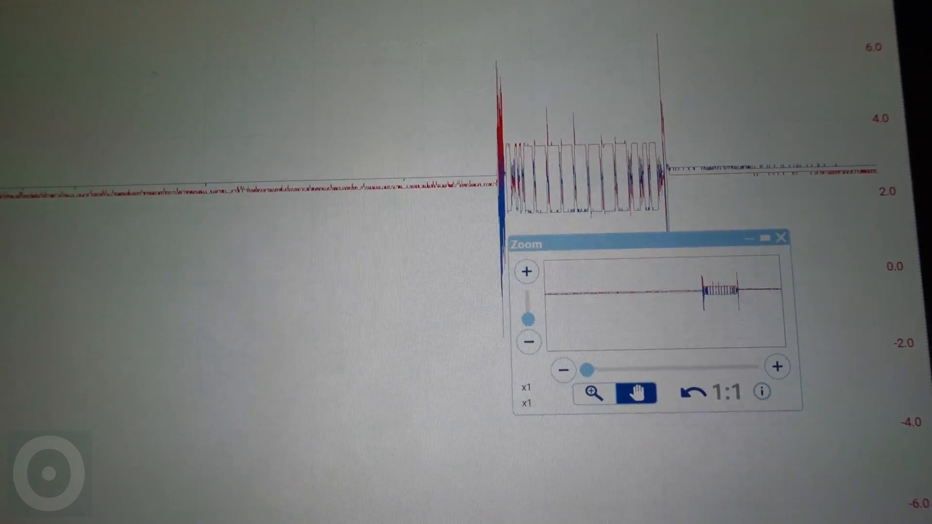
# Pan around the CAN trace, reset it to unzoomed scale, then stop capturing to freeze the waveform
pyautogui.click(635, 454)
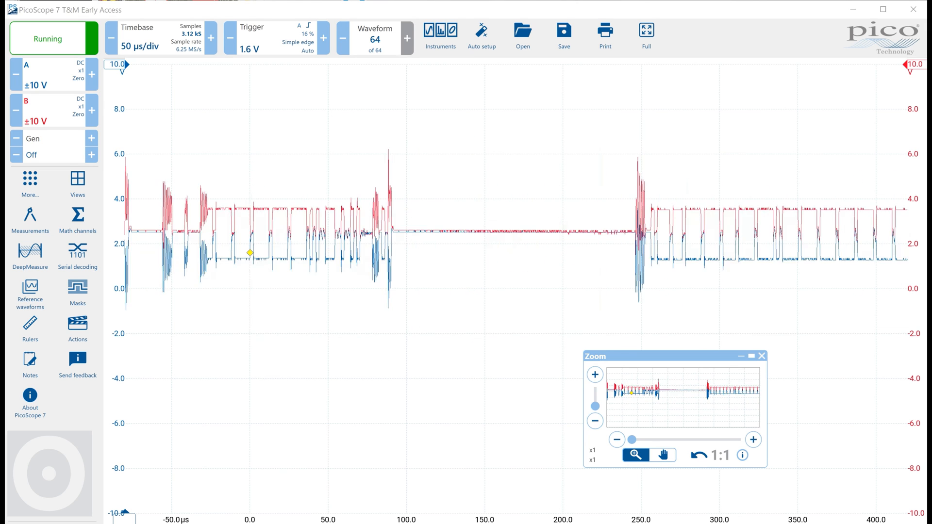
pyautogui.click(661, 455)
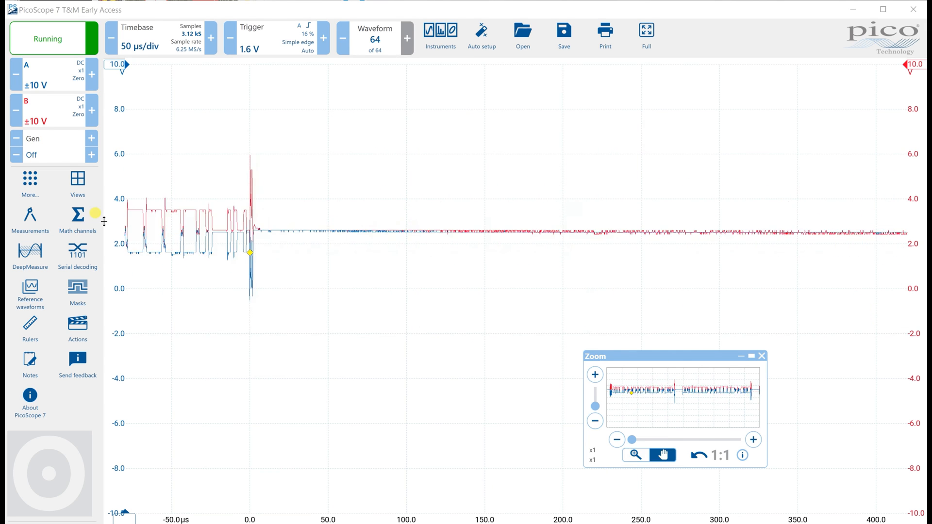
pyautogui.click(634, 455)
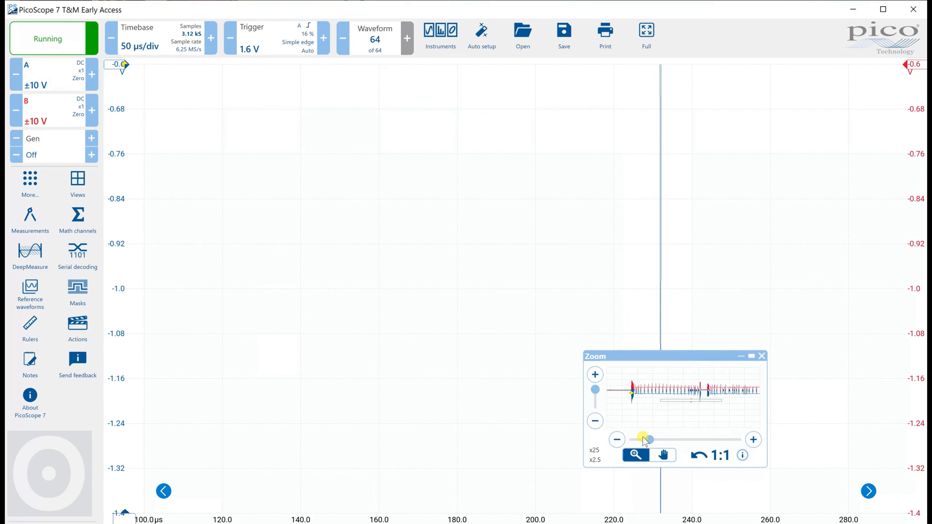
pyautogui.click(720, 454)
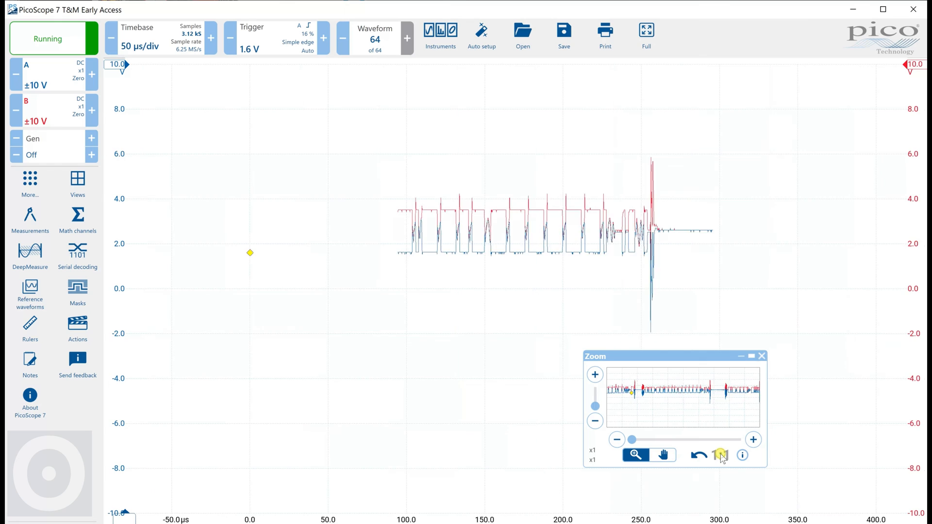
pyautogui.click(719, 455)
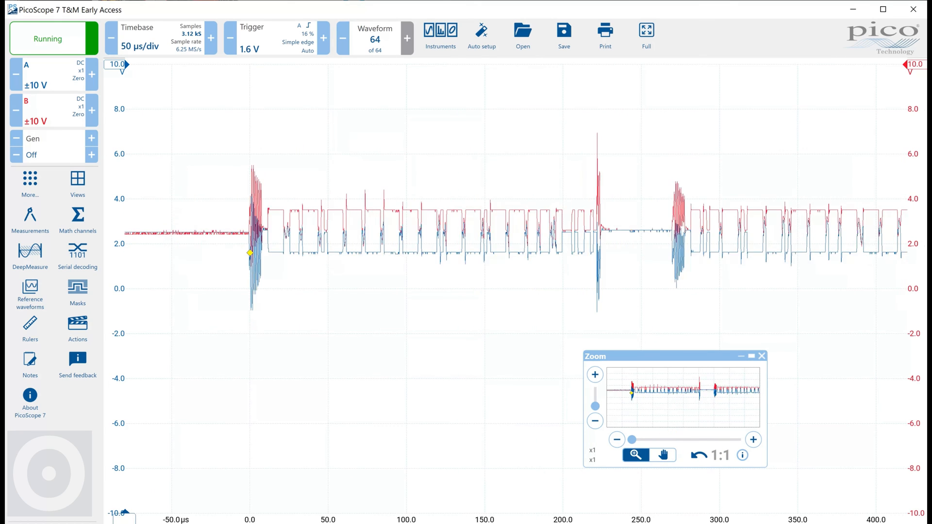
pyautogui.click(48, 39)
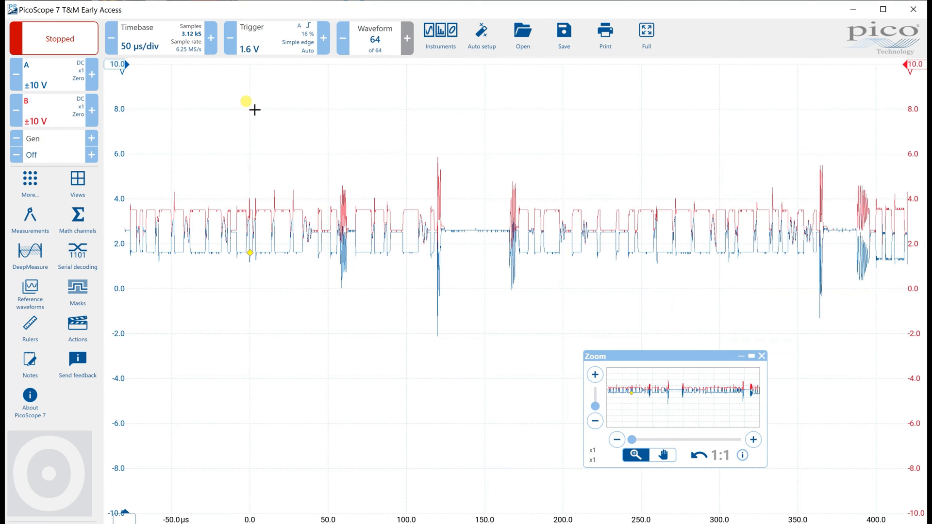
pyautogui.moveTo(494, 168)
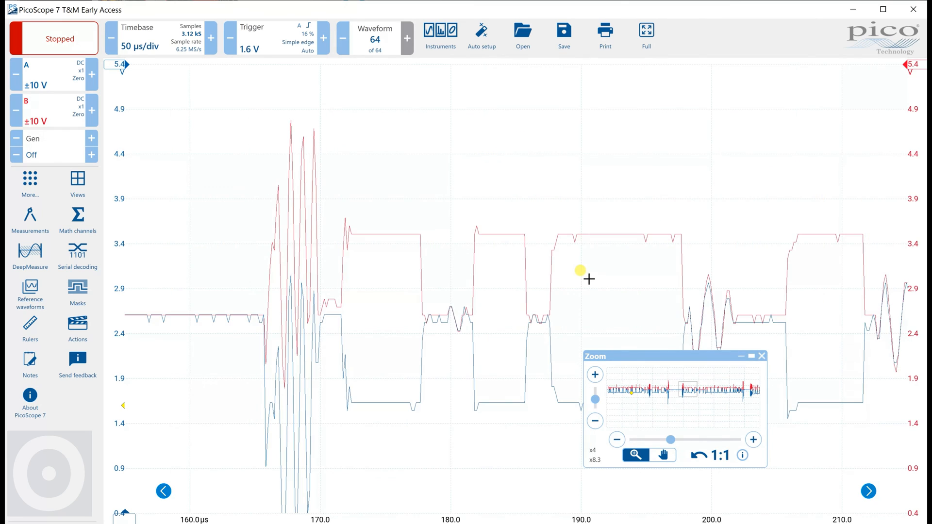
pyautogui.moveTo(641, 355)
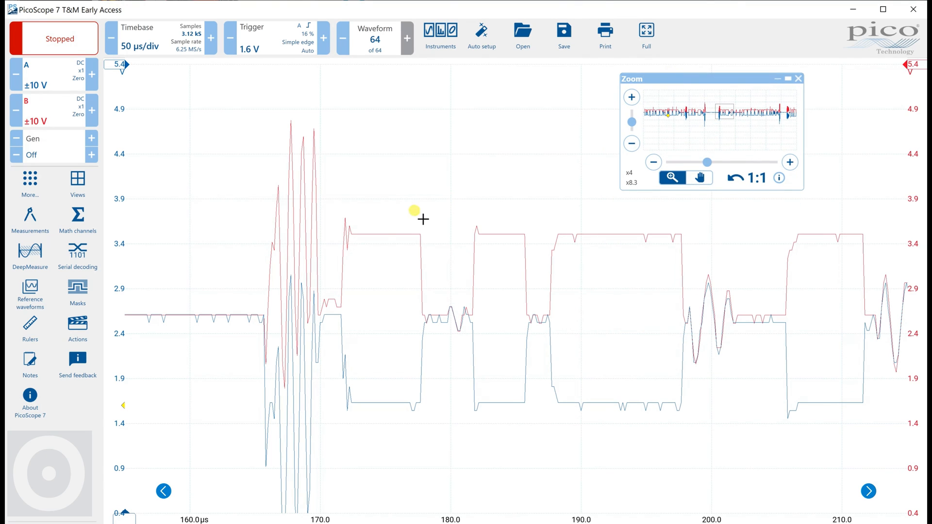
pyautogui.moveTo(500, 211)
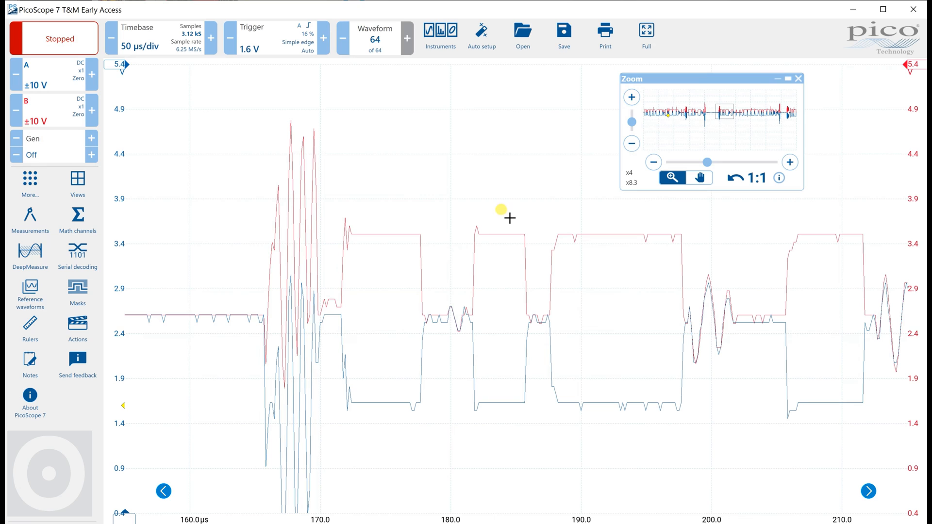
pyautogui.moveTo(579, 515)
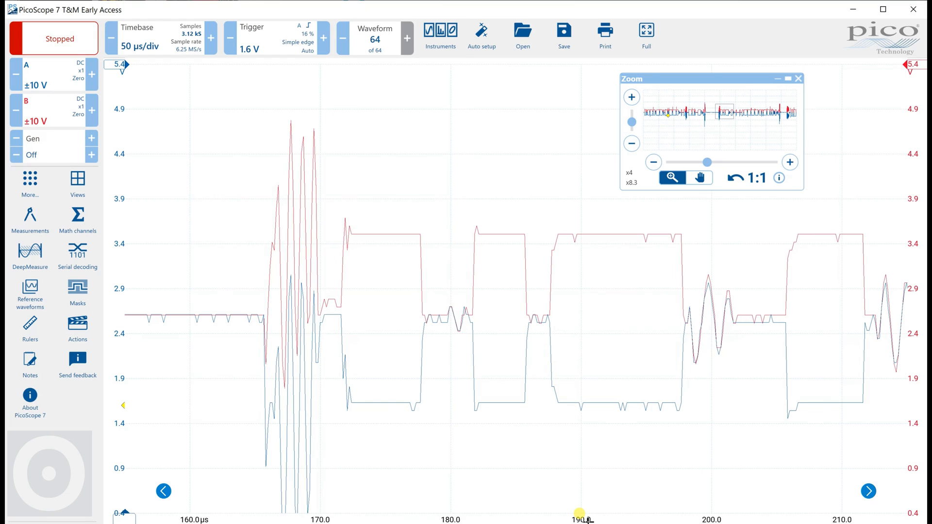
pyautogui.moveTo(747, 325)
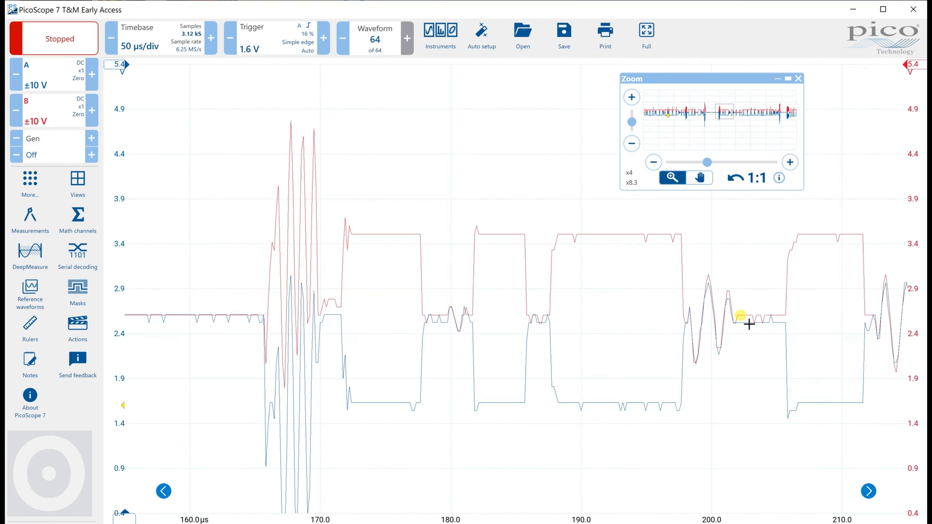
pyautogui.moveTo(707, 304)
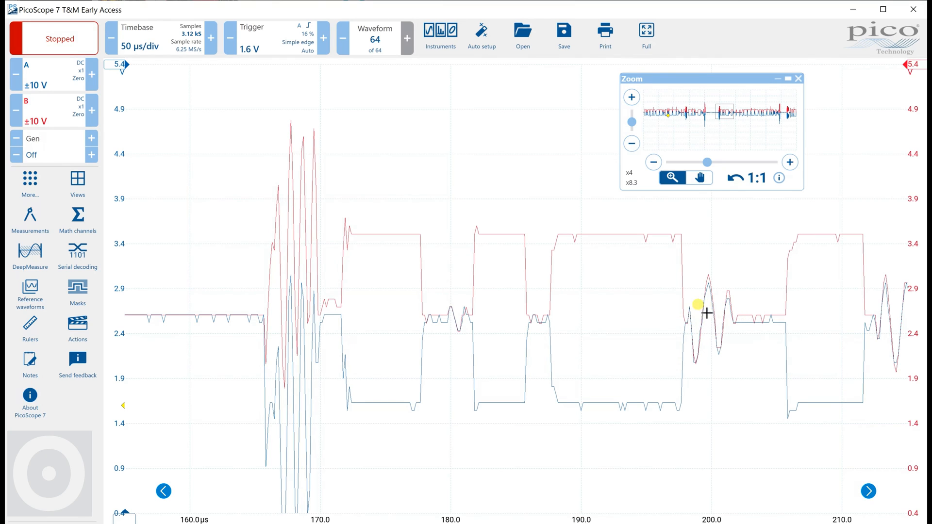
pyautogui.moveTo(526, 310)
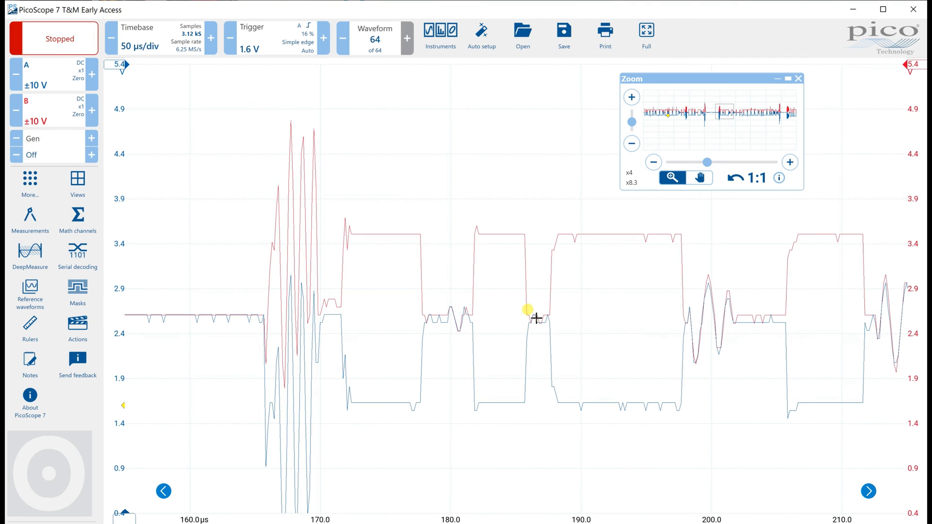
pyautogui.moveTo(682, 201)
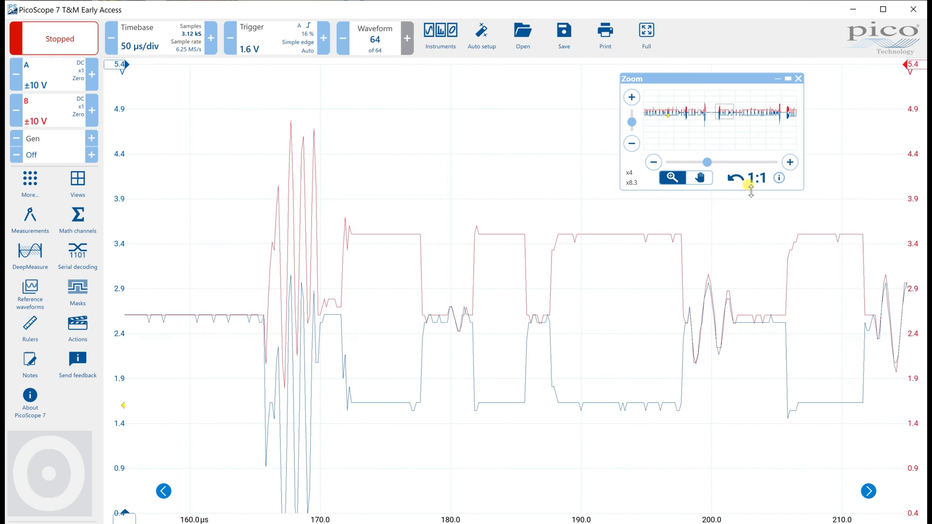
# Reset the zoom to 1:1 full scale and restart live capture of the CAN traces
pyautogui.click(756, 177)
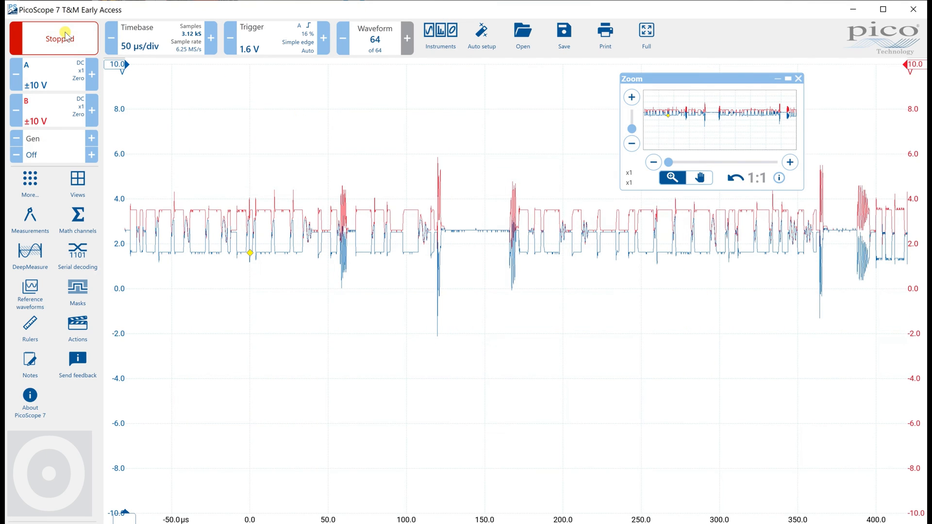
pyautogui.click(59, 38)
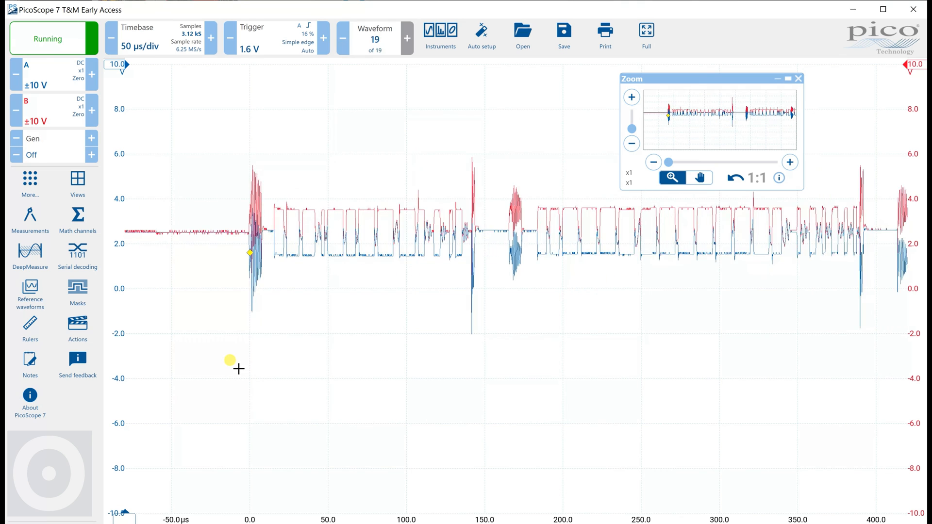